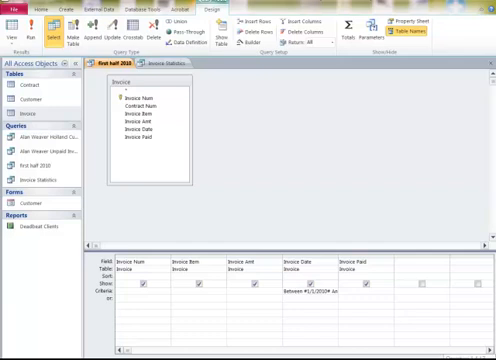
mouse_move(448, 344)
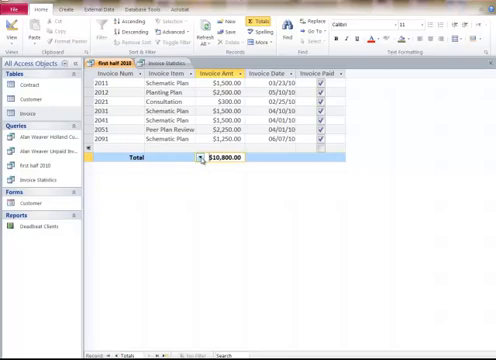
Choose an aggregate for the Invoice Amount cell of the datasheet Total row, then switch it to another
click(200, 160)
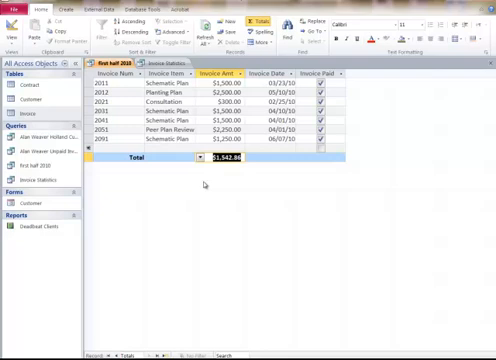
click(204, 160)
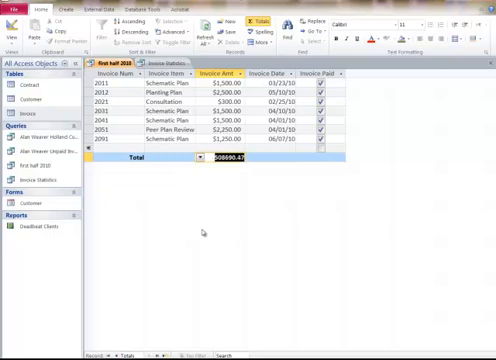
click(204, 160)
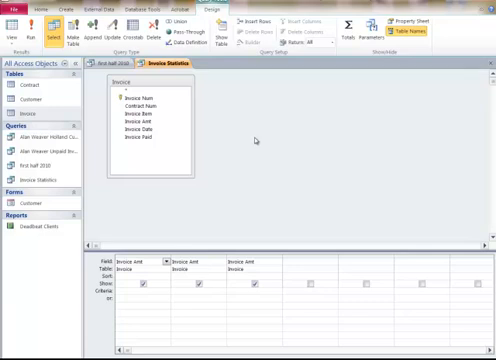
Turn on the Total row in the Invoice Statistics design grid
click(140, 126)
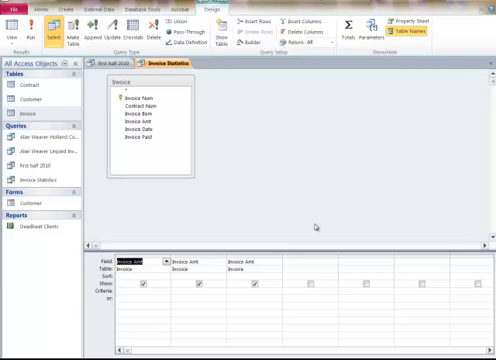
mouse_move(352, 24)
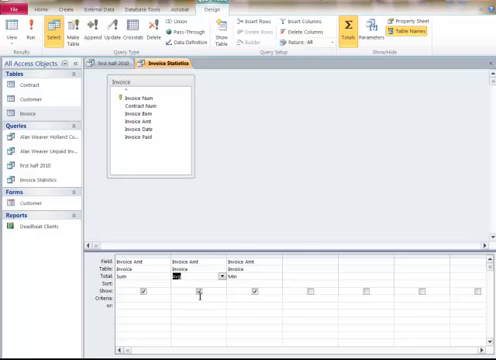
Set the second Invoice Amount column's Total cell to Avg
click(280, 280)
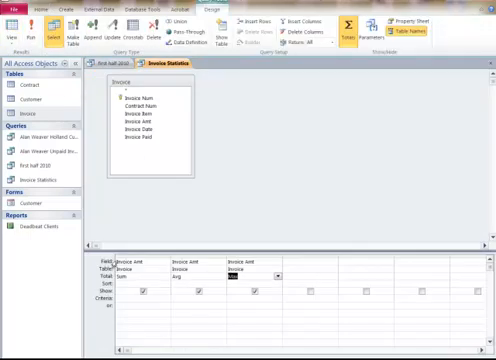
Set the third Invoice Amount column's Total cell to Max
click(268, 276)
text(High: )
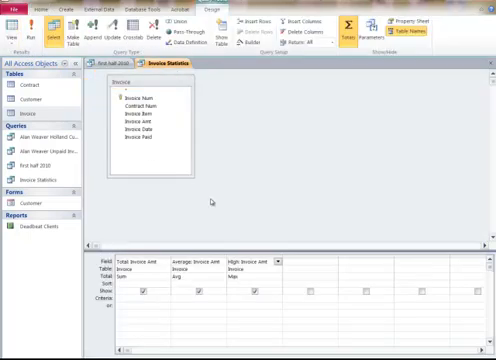
mouse_move(160, 170)
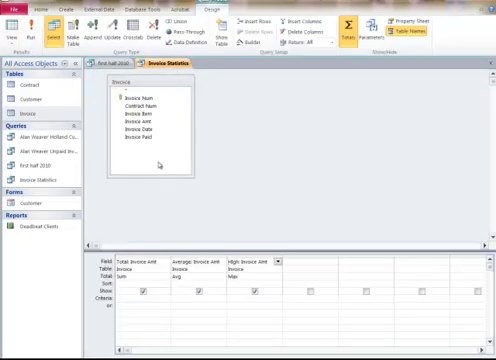